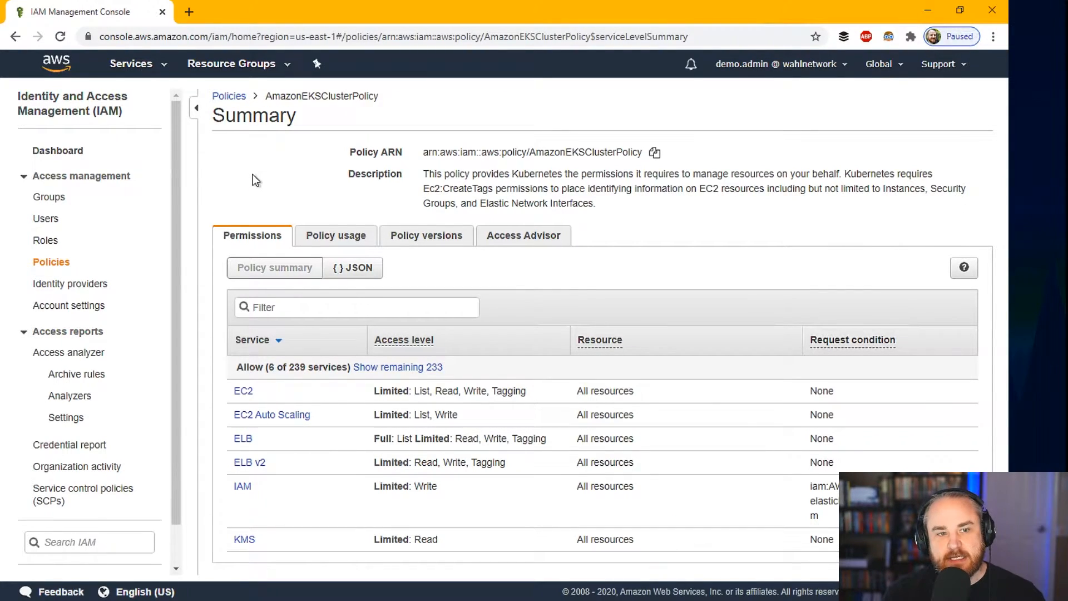
pyautogui.moveTo(239, 249)
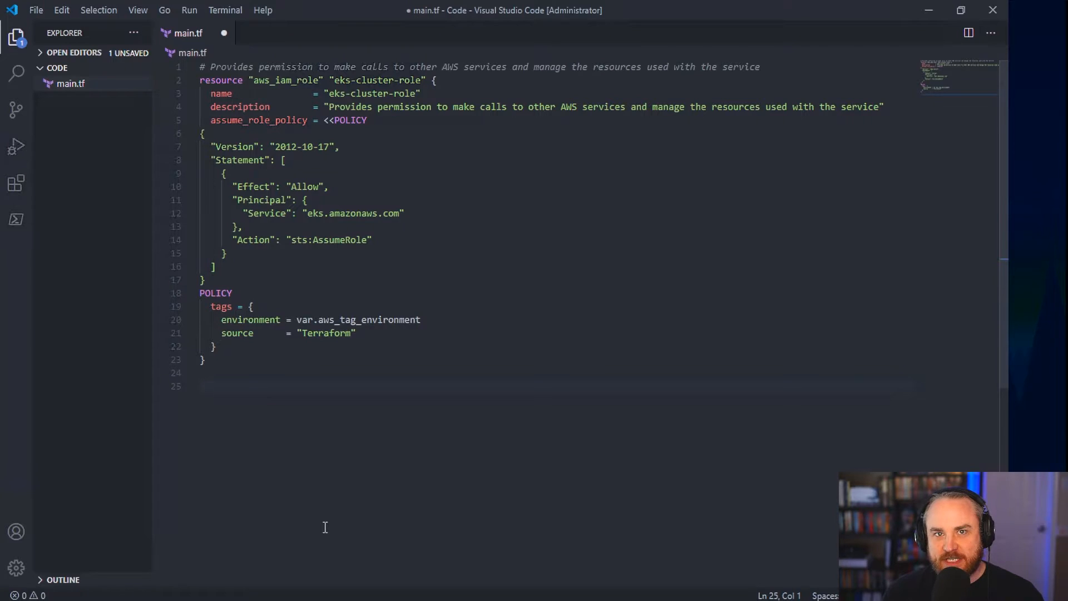
# Step: Add resource aws_iam_role_policy_attachment "eks-cluster-role-attach" linking AmazonEKSClusterPolicy to the role
pyautogui.write('resource "aws_iam_role_policy_attachment" "eks-cluster-role-attach" {')
pyautogui.write('policy_arn = "arn:aws:iam::aws:policy/AmazonEKSClusterPolicy')
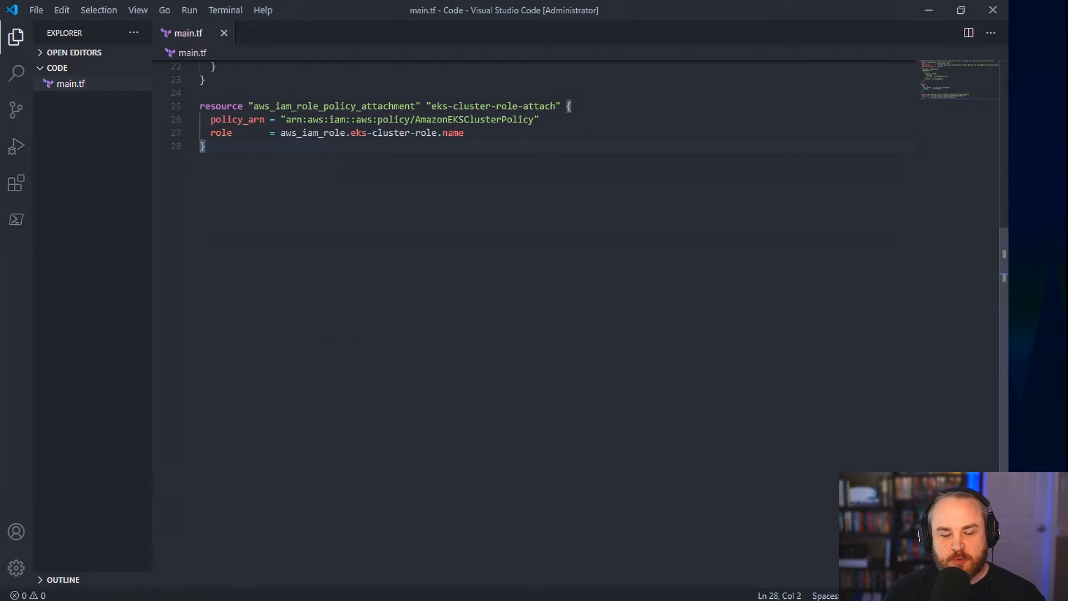
# Step: Add a terraform block requiring hashicorp/aws ~>3.3.0 and Terraform >= 0.13, ready for the provider block
pyautogui.write('terraform {')
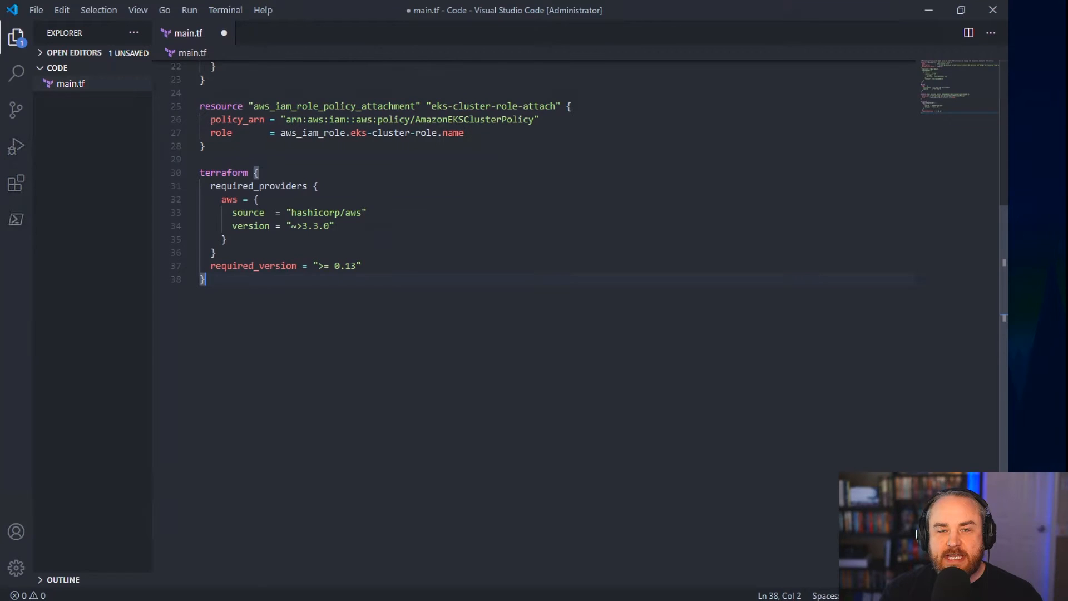
pyautogui.press('Enter')
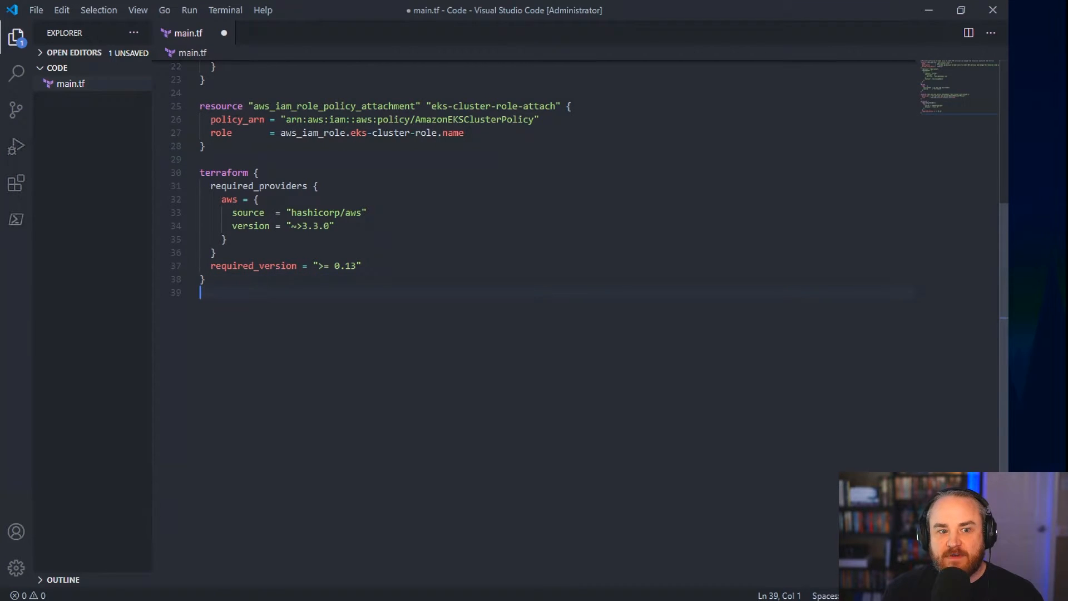
pyautogui.press('Enter')
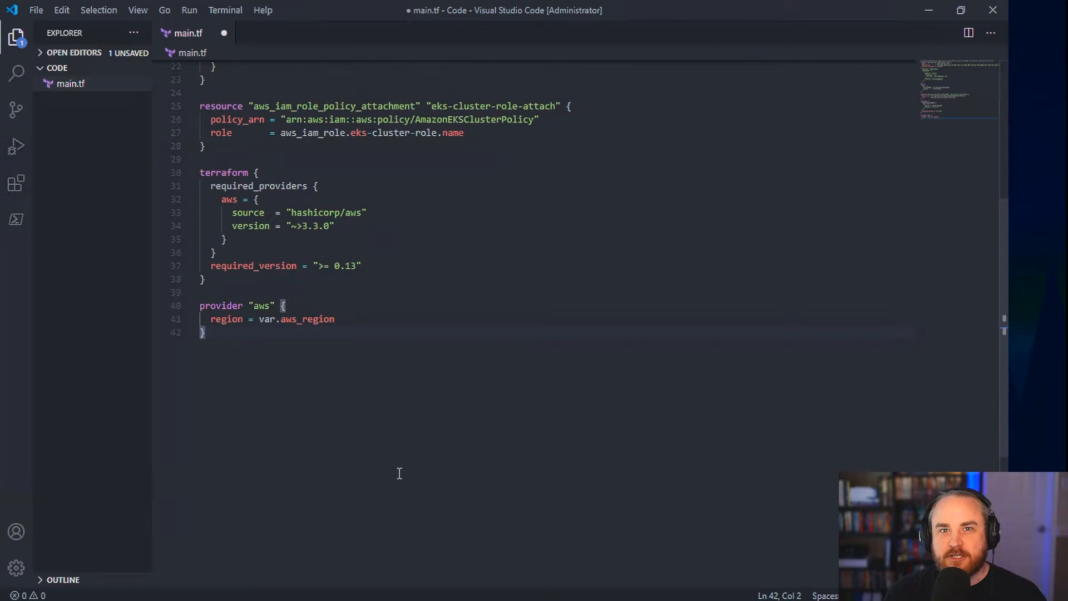
pyautogui.moveTo(995, 409)
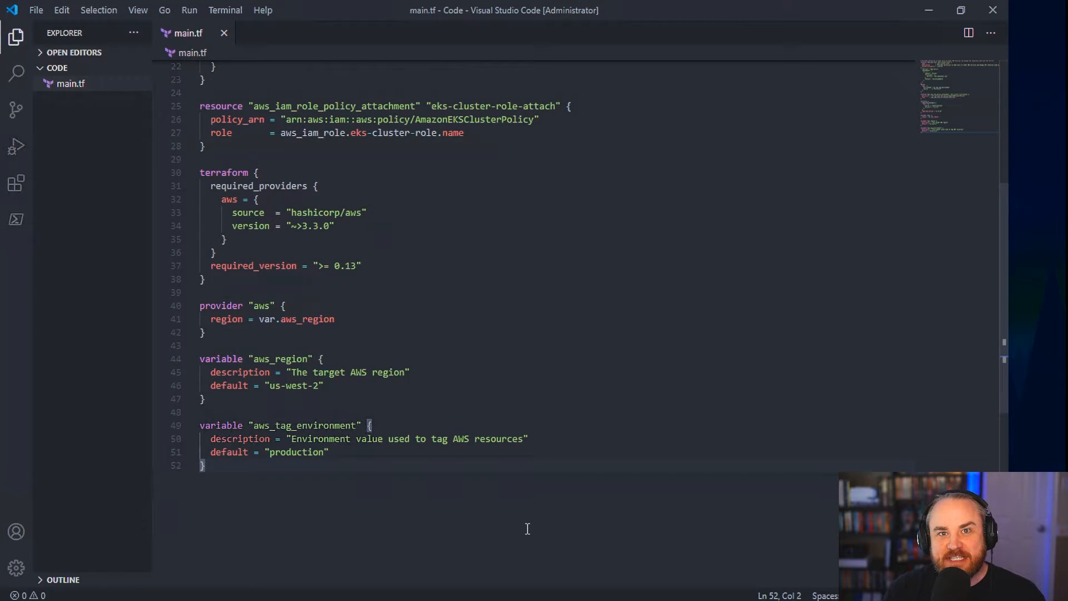
# Step: Clear the integrated terminal and run terraform init to download the hashicorp/aws provider
pyautogui.press('ctrl+`')
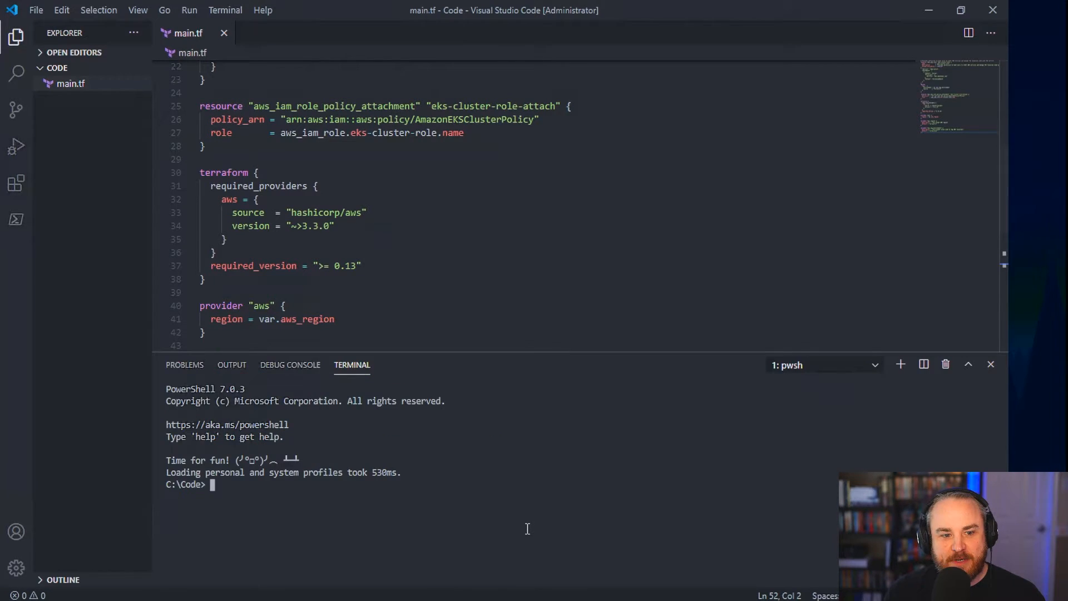
pyautogui.write('clear')
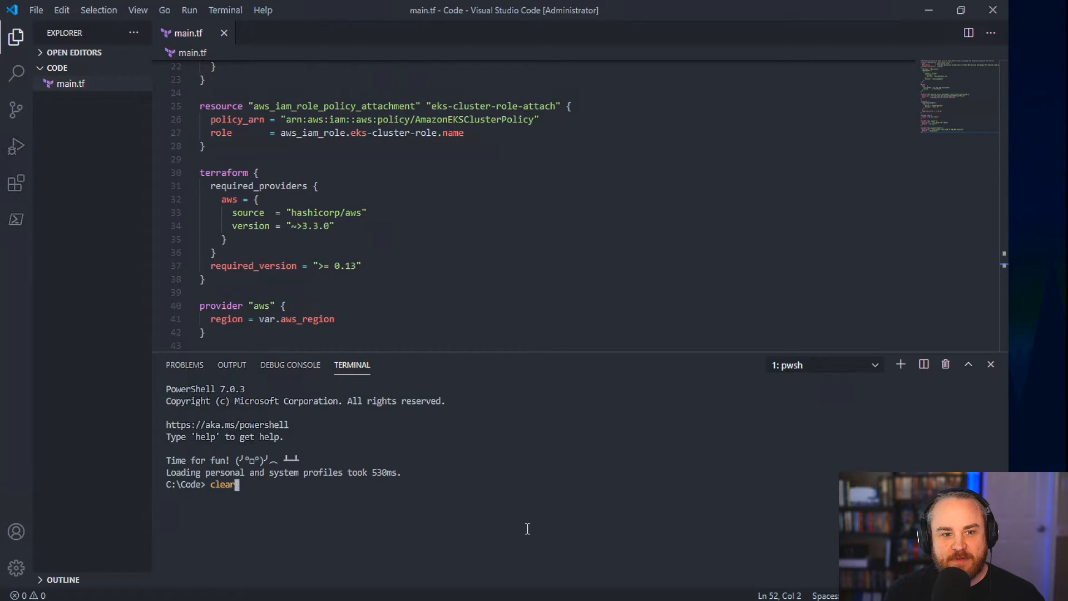
pyautogui.press('Enter')
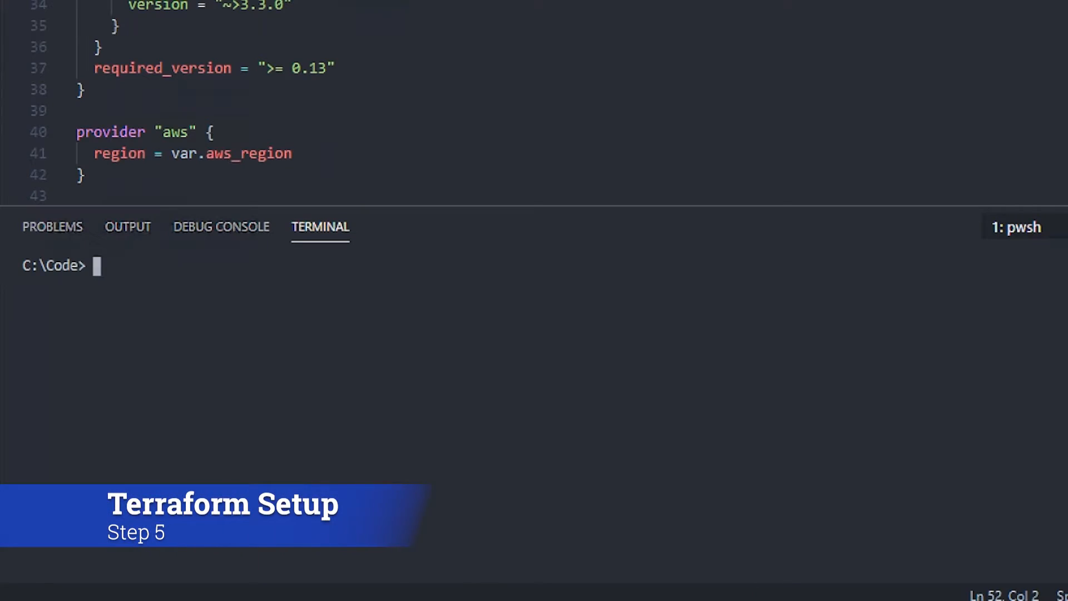
pyautogui.write('terraform init')
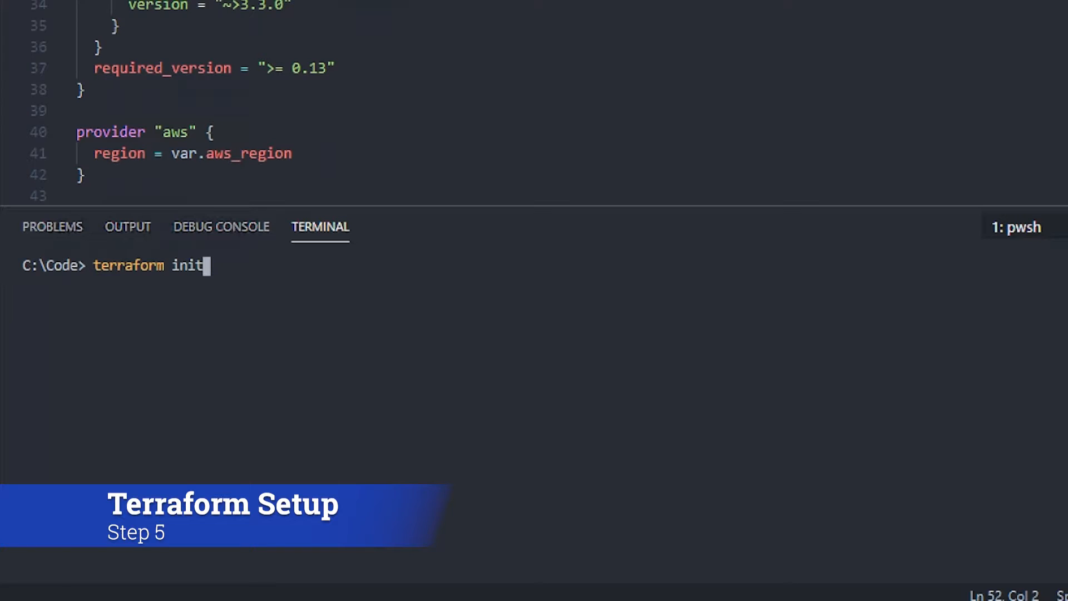
pyautogui.press('Enter')
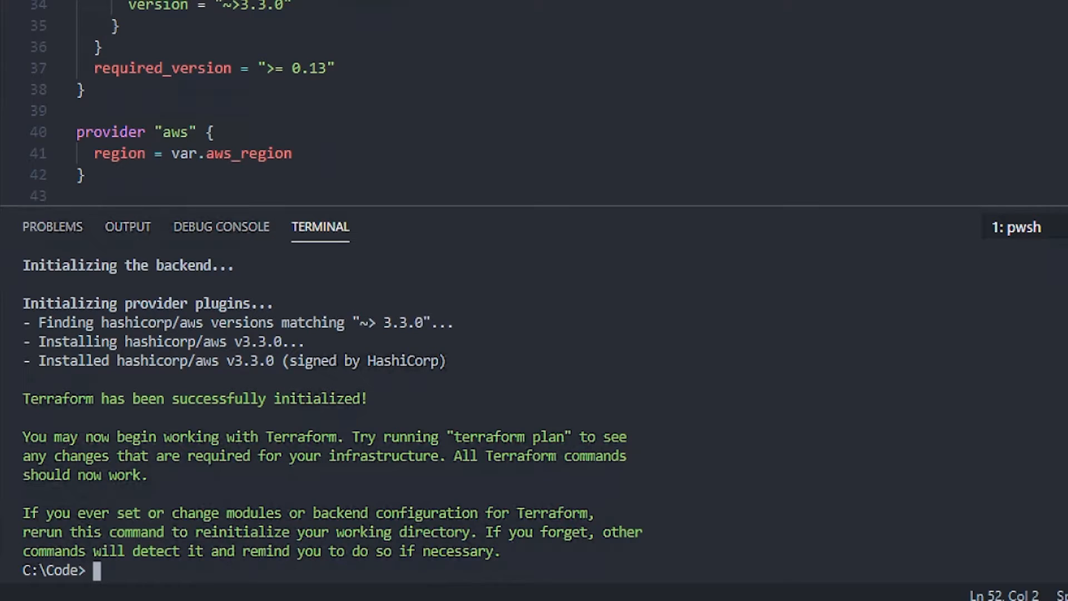
# Step: Run terraform fmt and terraform validate to format main.tf and confirm the configuration is valid
pyautogui.write('terraform fm')
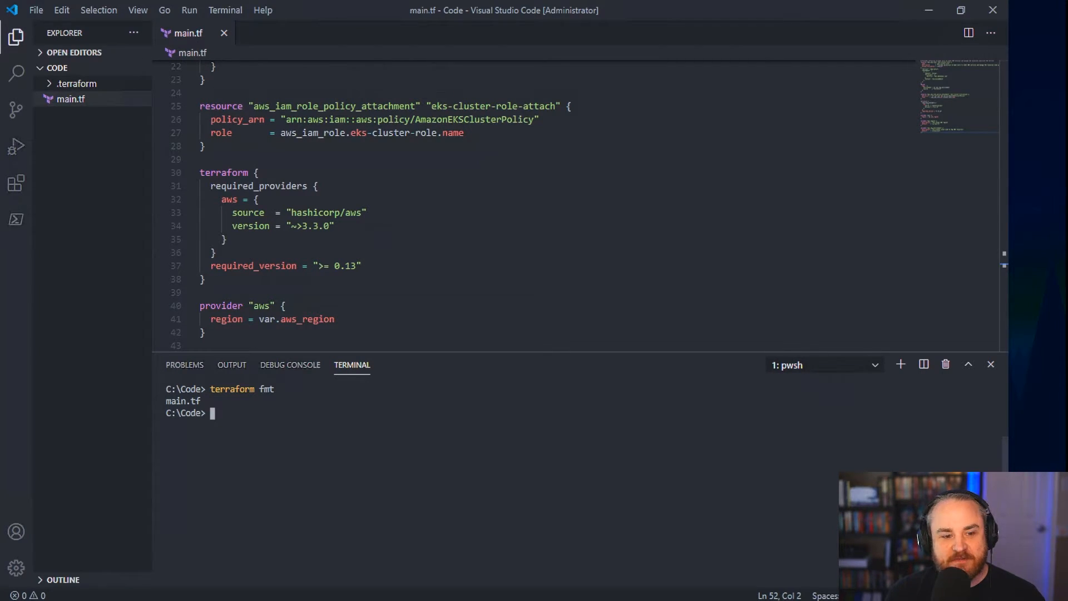
pyautogui.write('terraform validate')
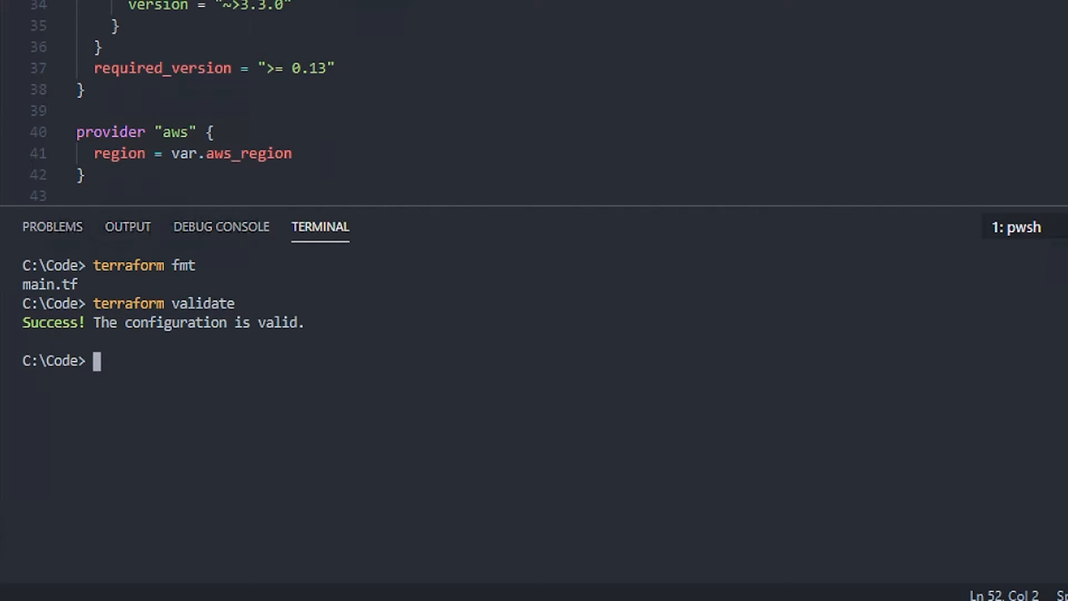
pyautogui.write('cle')
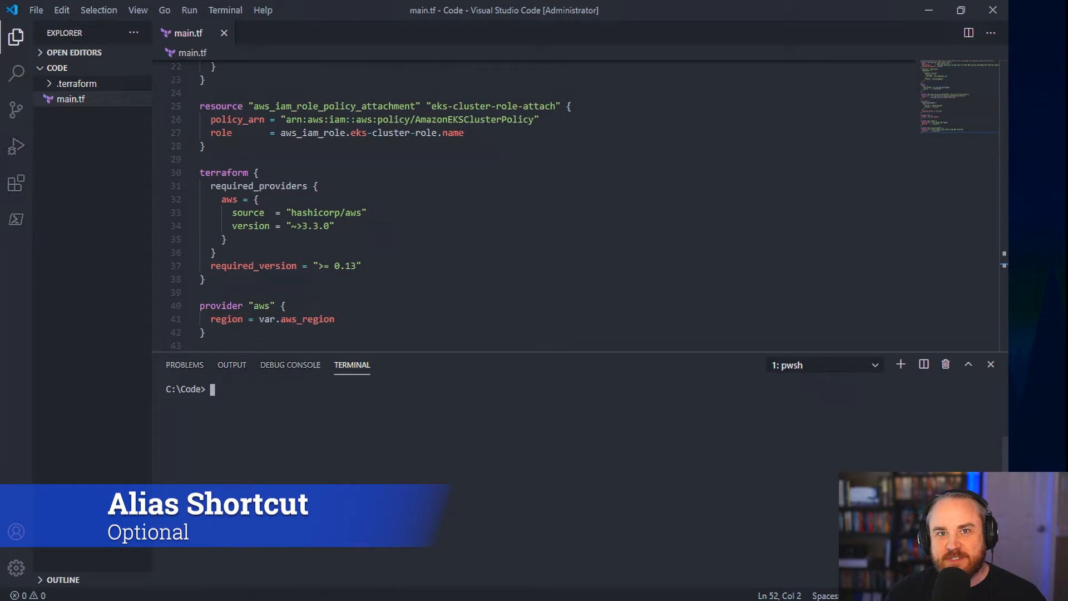
# Step: Run tf apply, review the plan with 2 resources to add, and answer yes to approve
pyautogui.write('get')
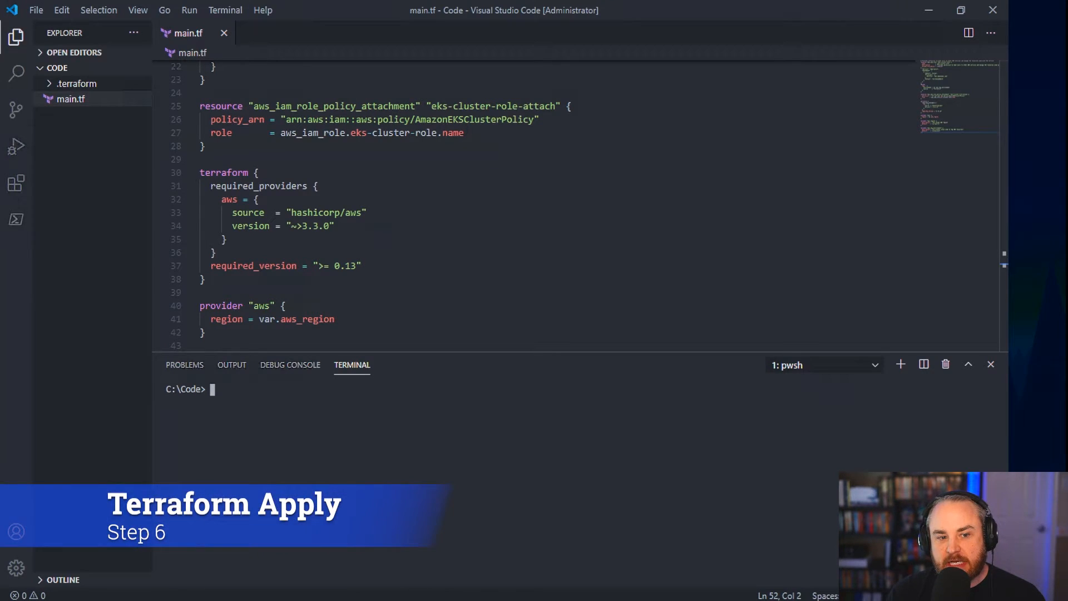
pyautogui.write('tf apply')
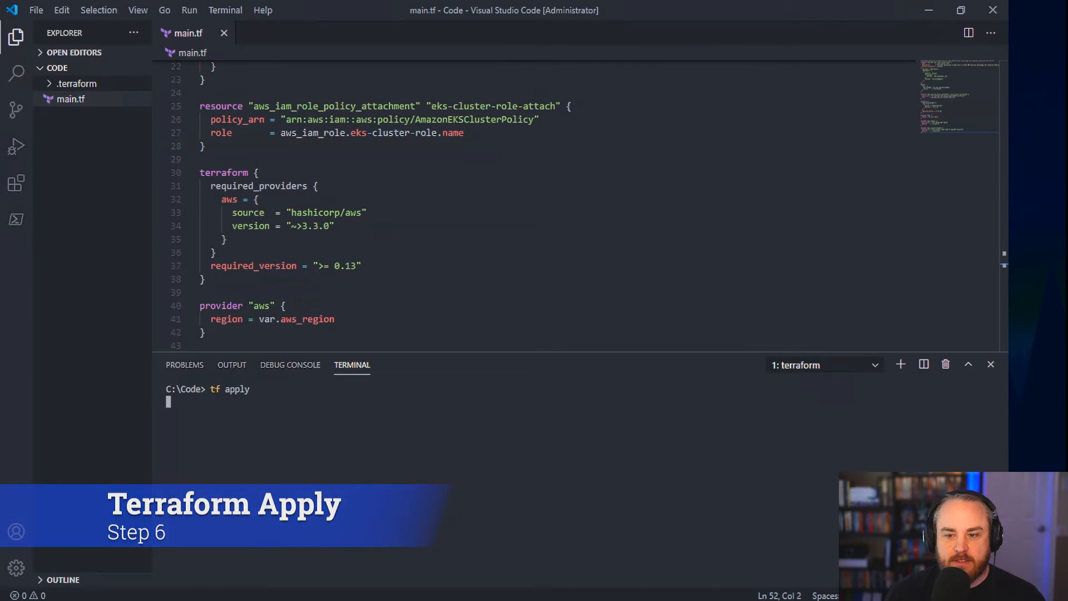
pyautogui.press('Enter')
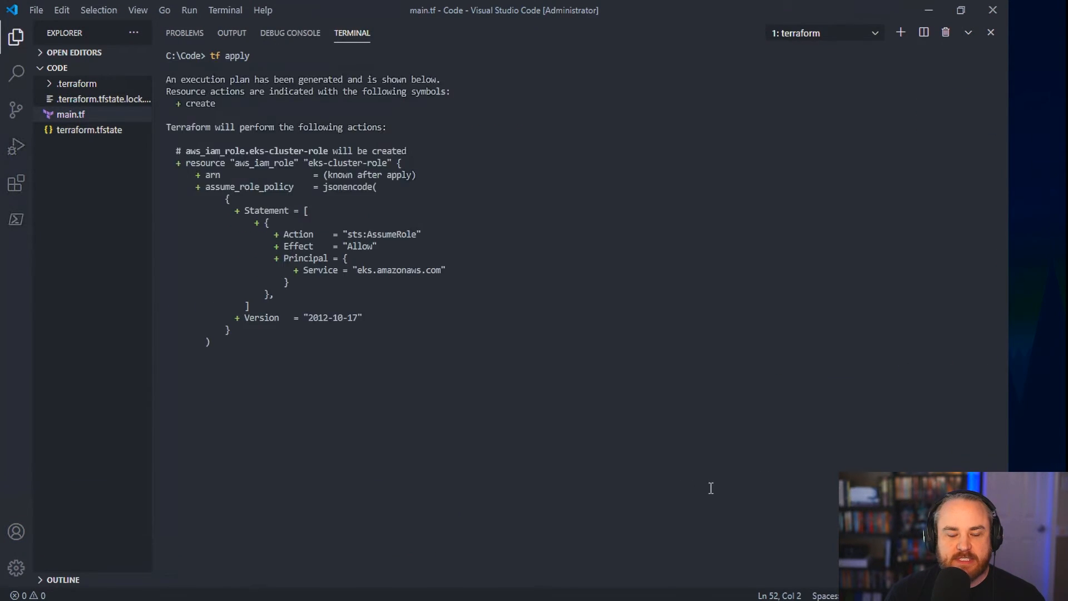
pyautogui.scroll(-3)
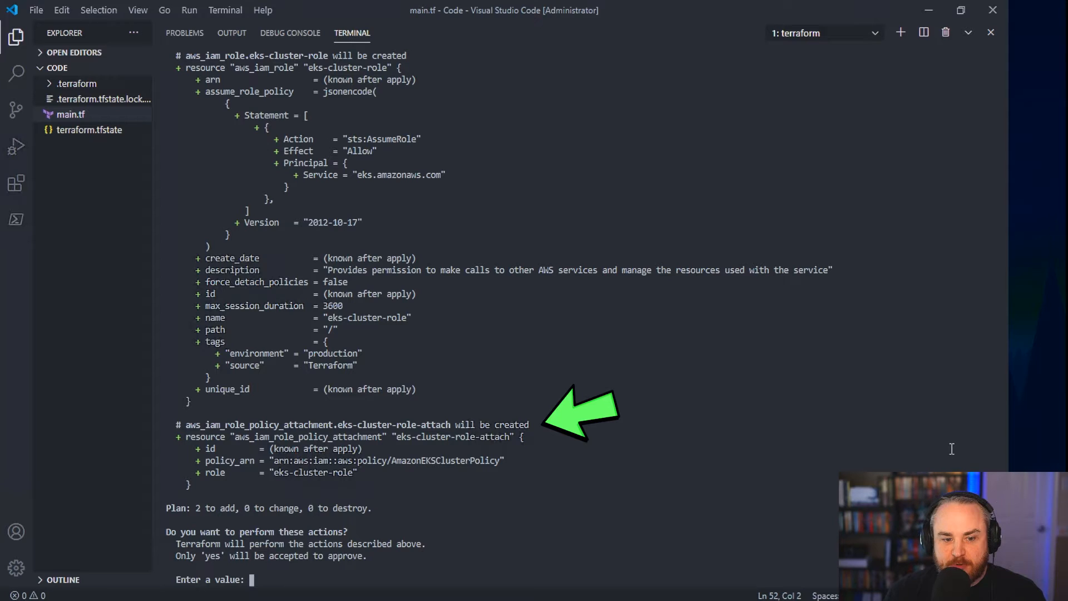
pyautogui.write('y')
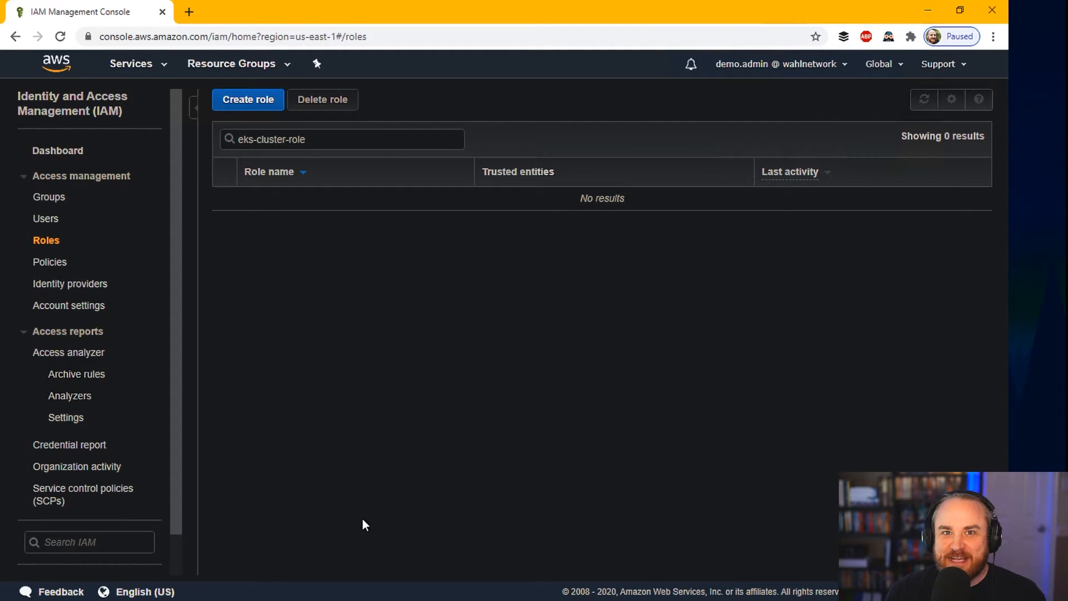
pyautogui.moveTo(913, 98)
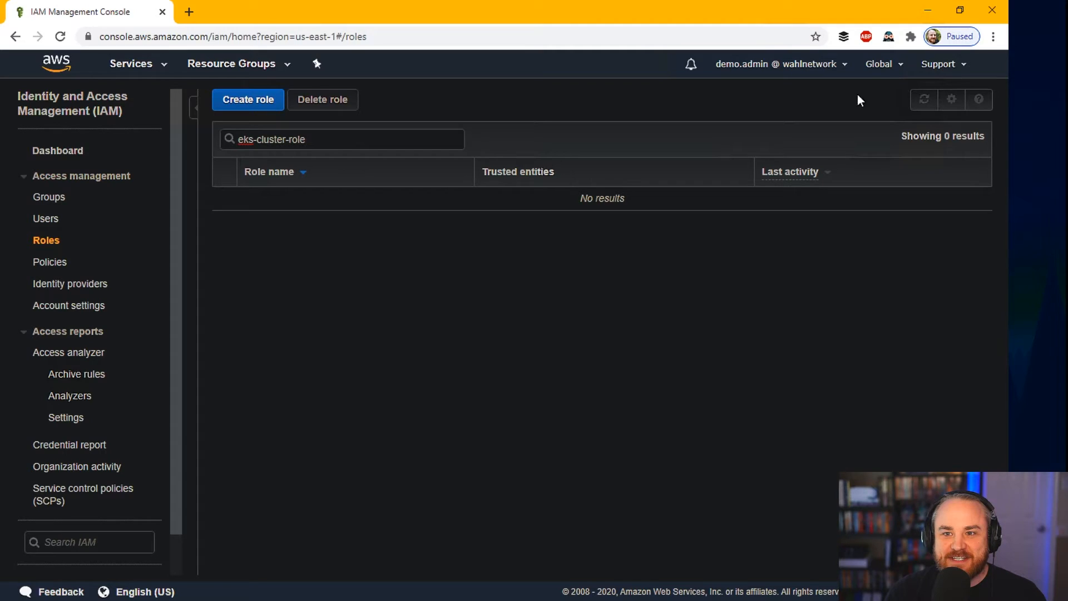
# Step: Refresh the IAM Roles list filtered by eks-cluster-role so the new role appears
pyautogui.click(924, 99)
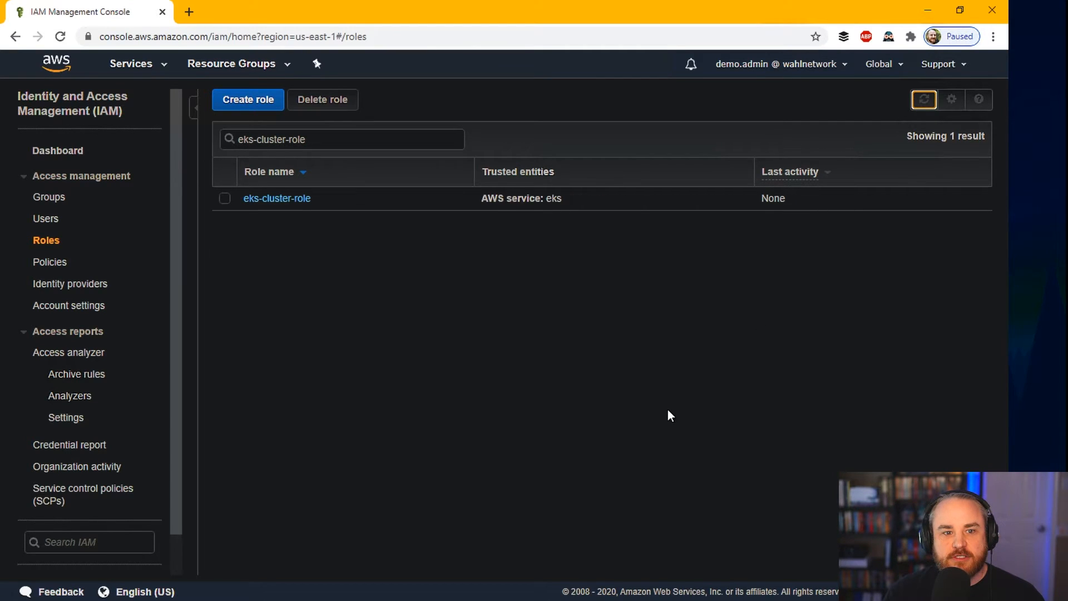
pyautogui.click(276, 198)
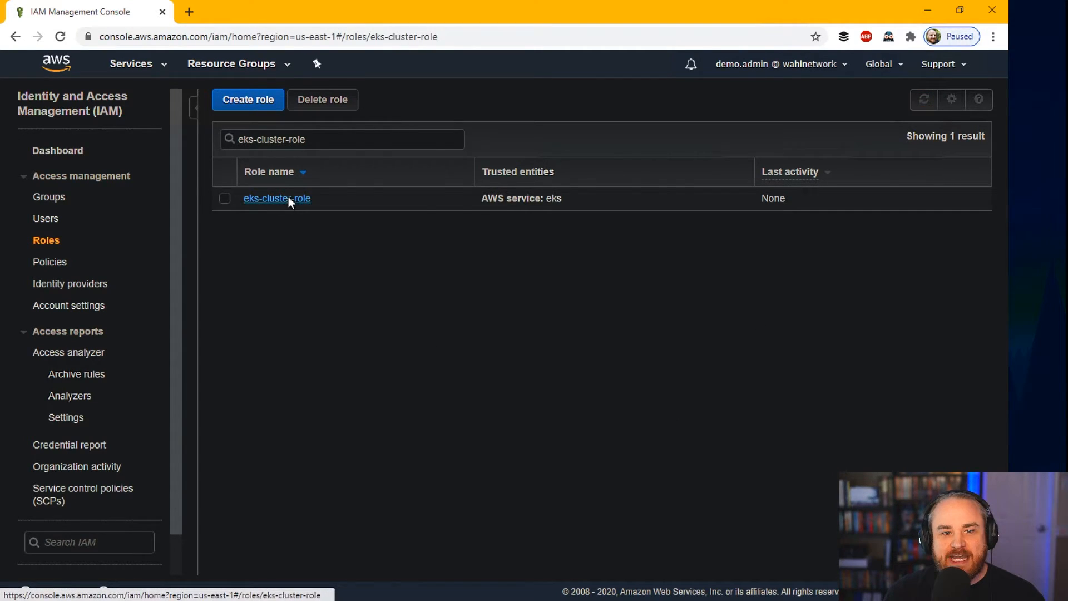
# Step: Review eks-cluster-role's attached AmazonEKSClusterPolicy permissions and its Trust relationships
pyautogui.click(276, 198)
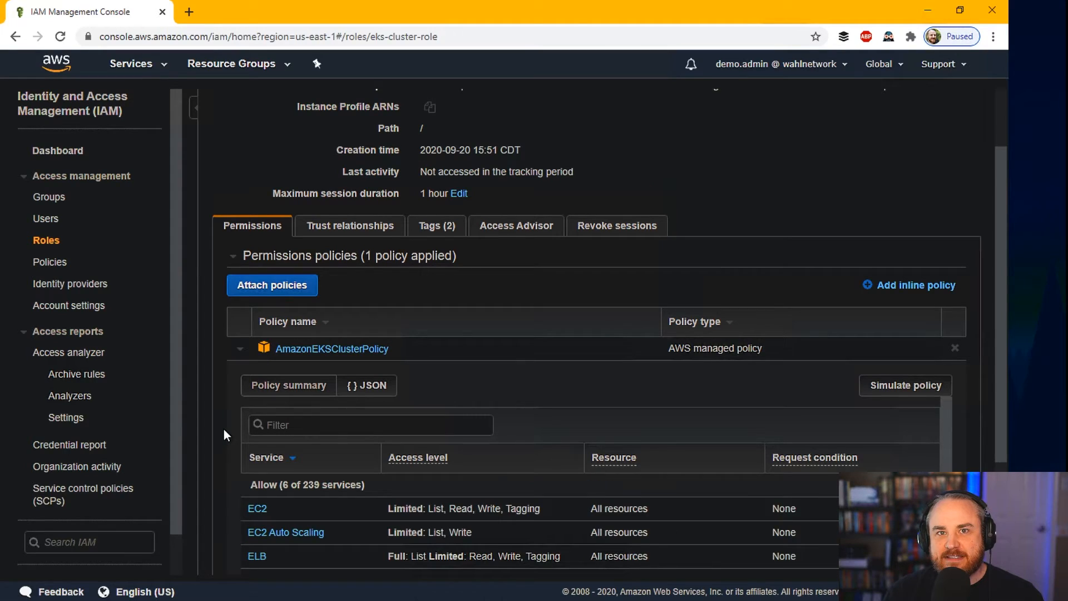
pyautogui.scroll(-3)
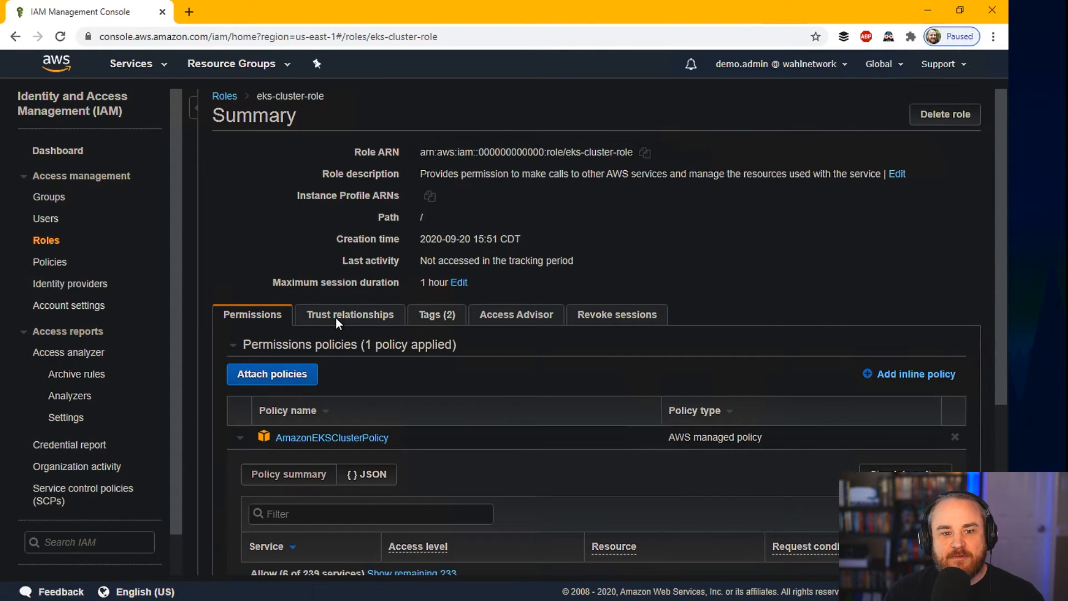
pyautogui.click(350, 314)
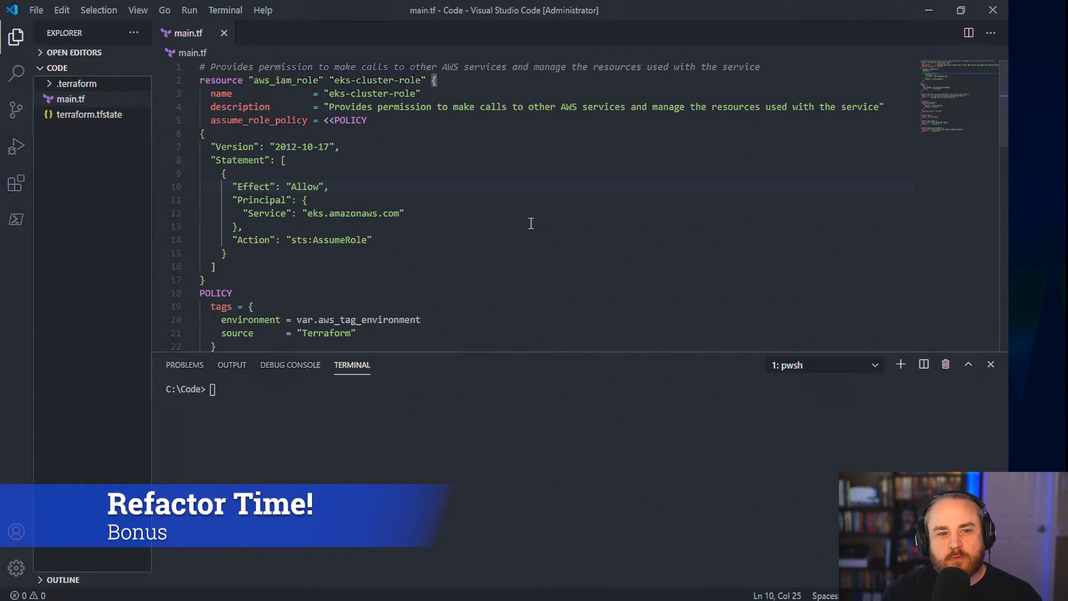
# Step: Scroll through main.tf from the role definition to the terraform and aws provider blocks
pyautogui.scroll(-3)
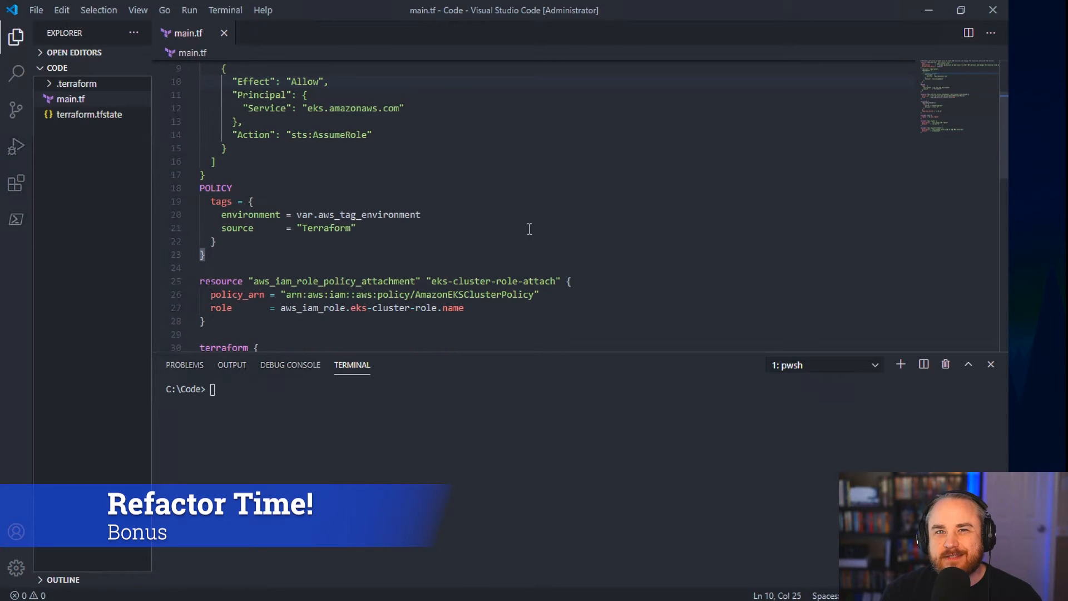
pyautogui.scroll(-3)
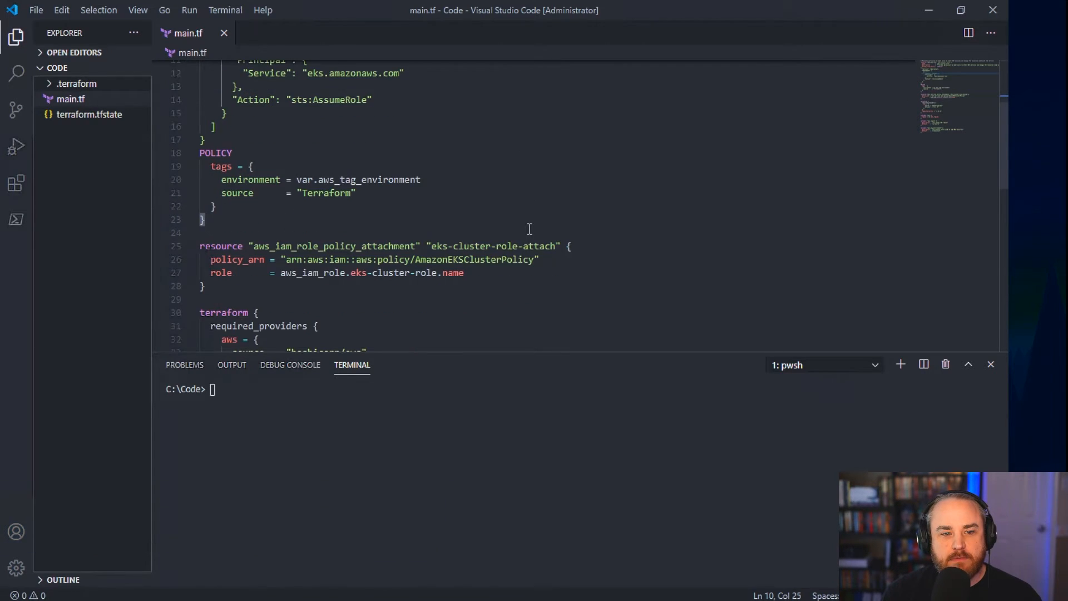
pyautogui.scroll(-3)
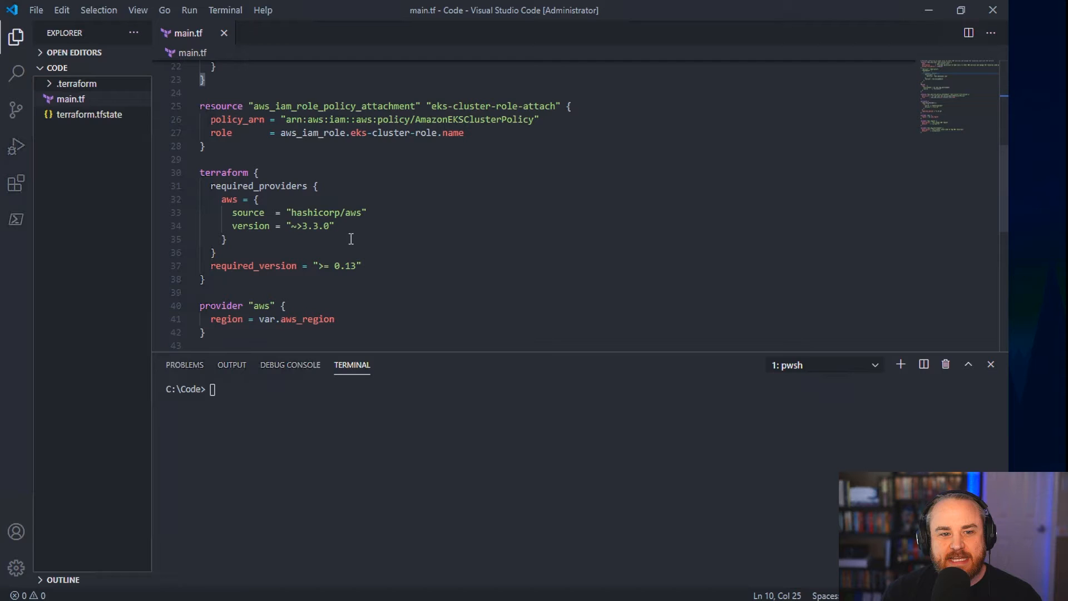
pyautogui.moveTo(369, 252)
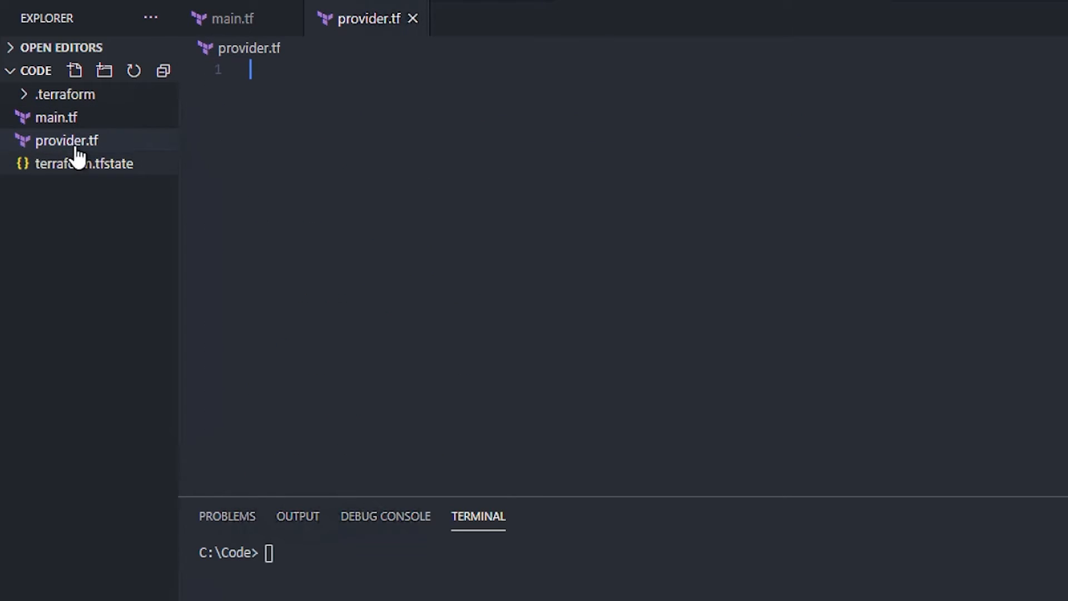
# Step: Cut the terraform and aws provider blocks from main.tf into provider.tf and save it
pyautogui.click(227, 18)
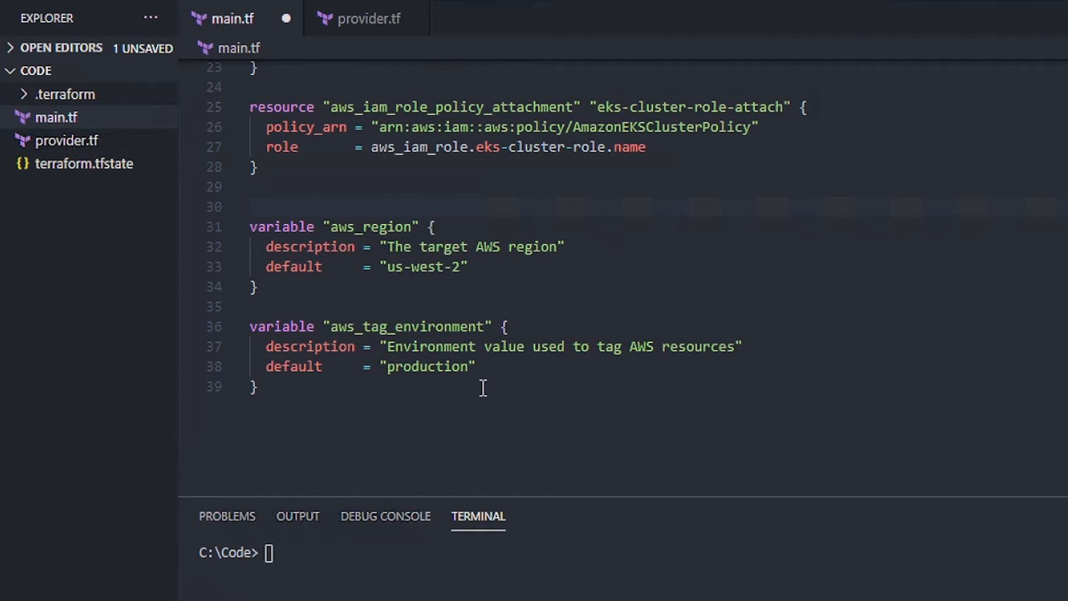
pyautogui.click(363, 17)
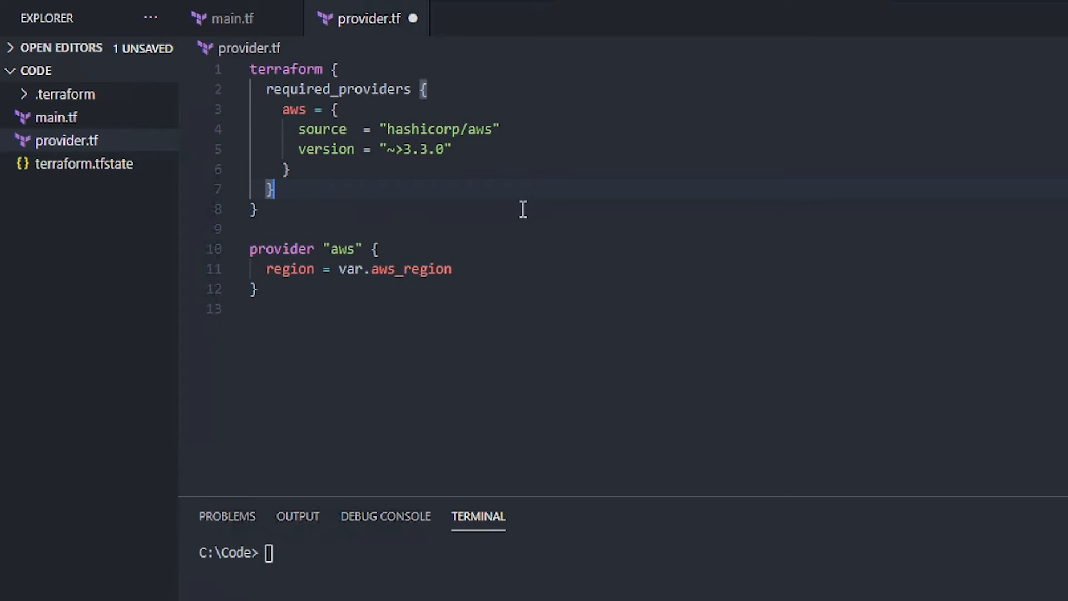
pyautogui.rightClick(83, 227)
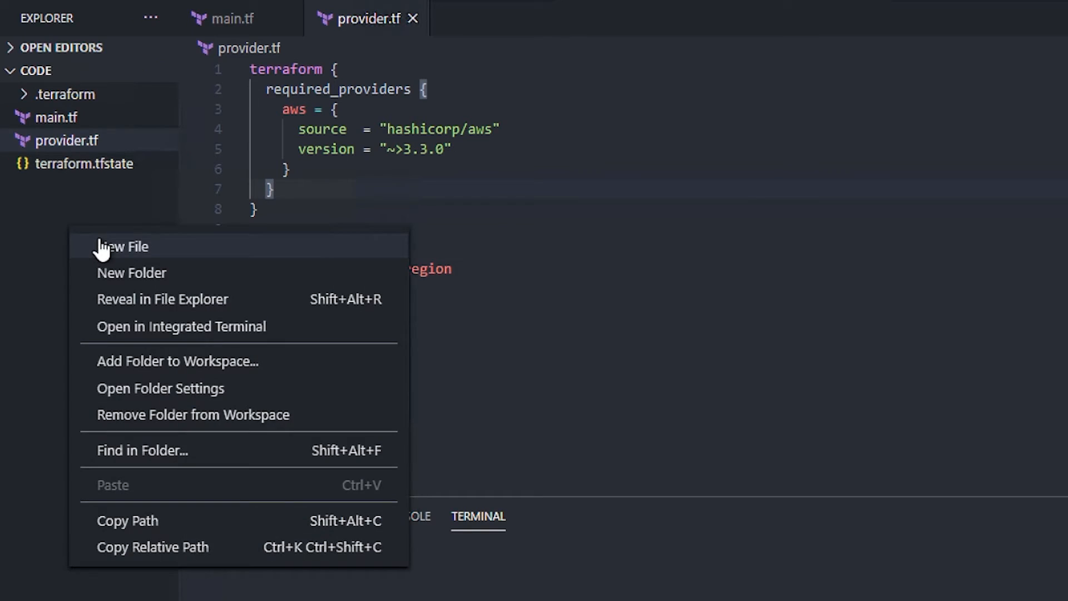
# Step: Create version.tf with a terraform block and remove the variable blocks from main.tf
pyautogui.click(124, 246)
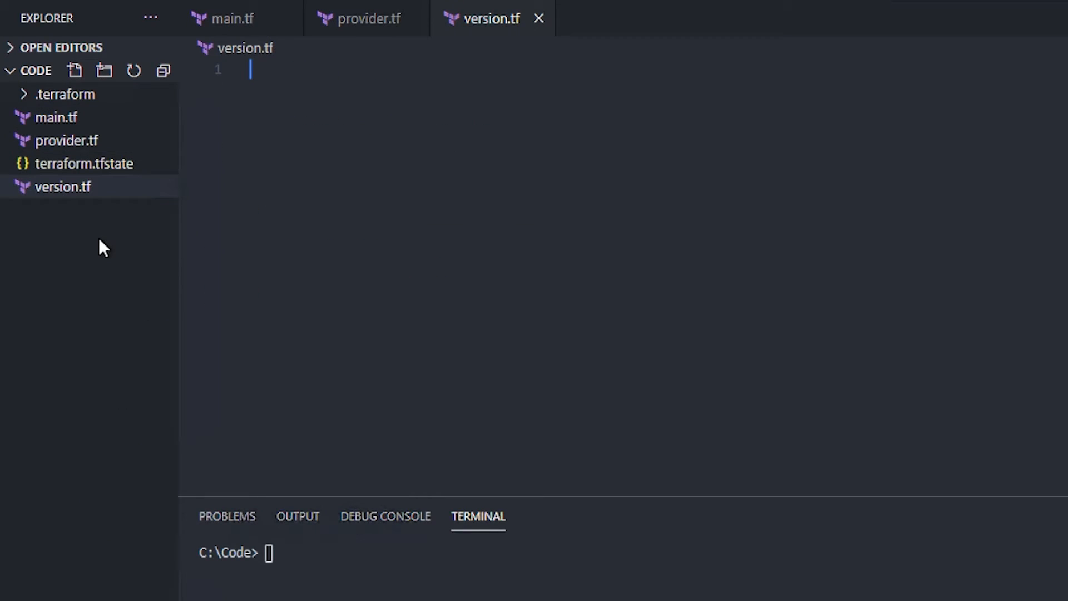
pyautogui.write('terraform {')
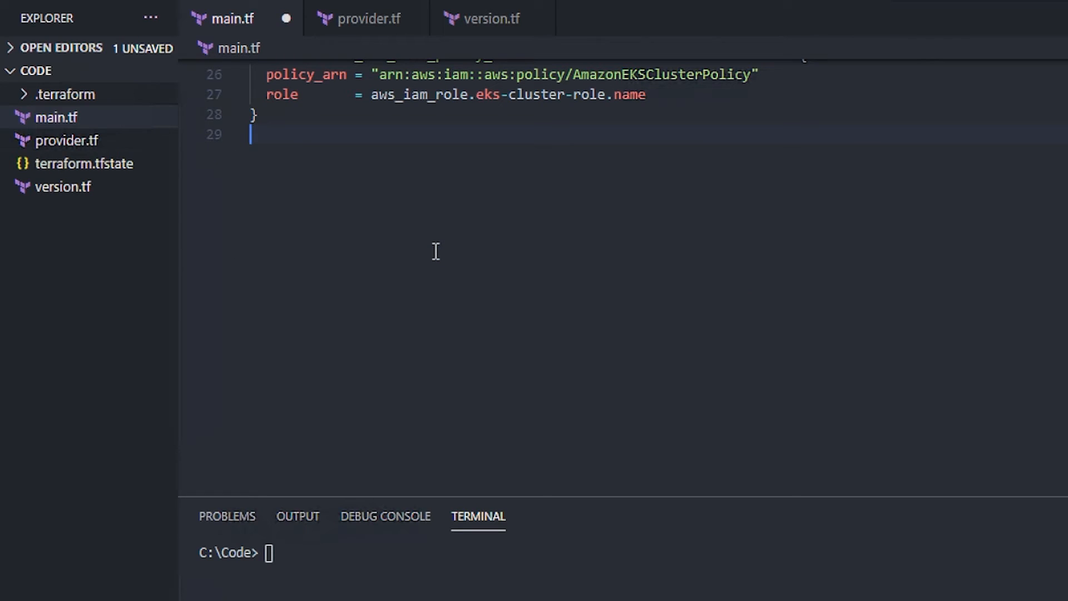
# Step: Create variable.tf holding the aws_region and aws_tag_environment variable blocks
pyautogui.click(73, 71)
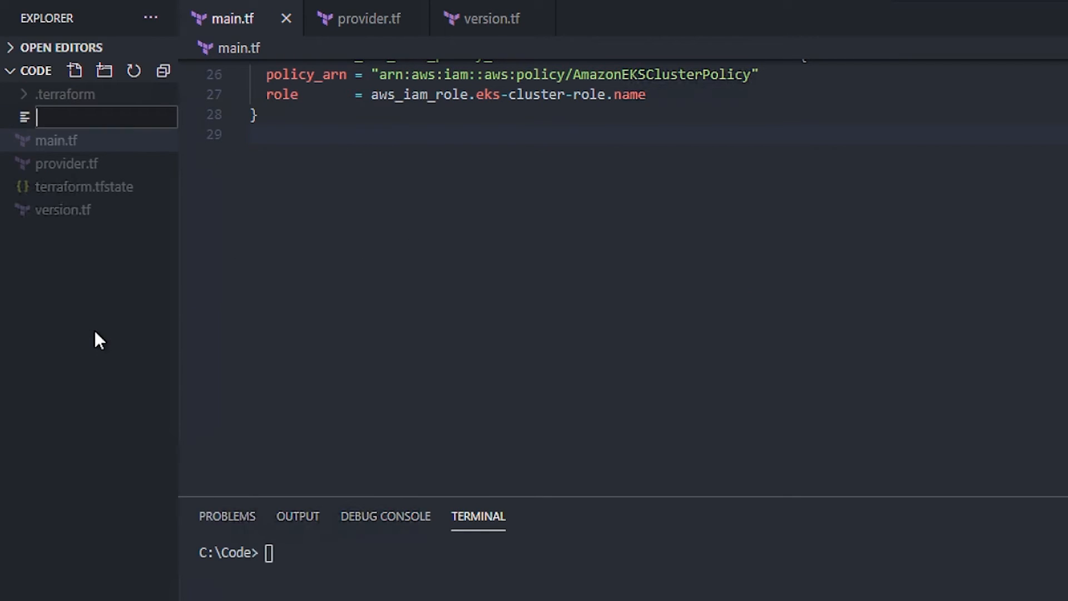
pyautogui.write('variable.tf')
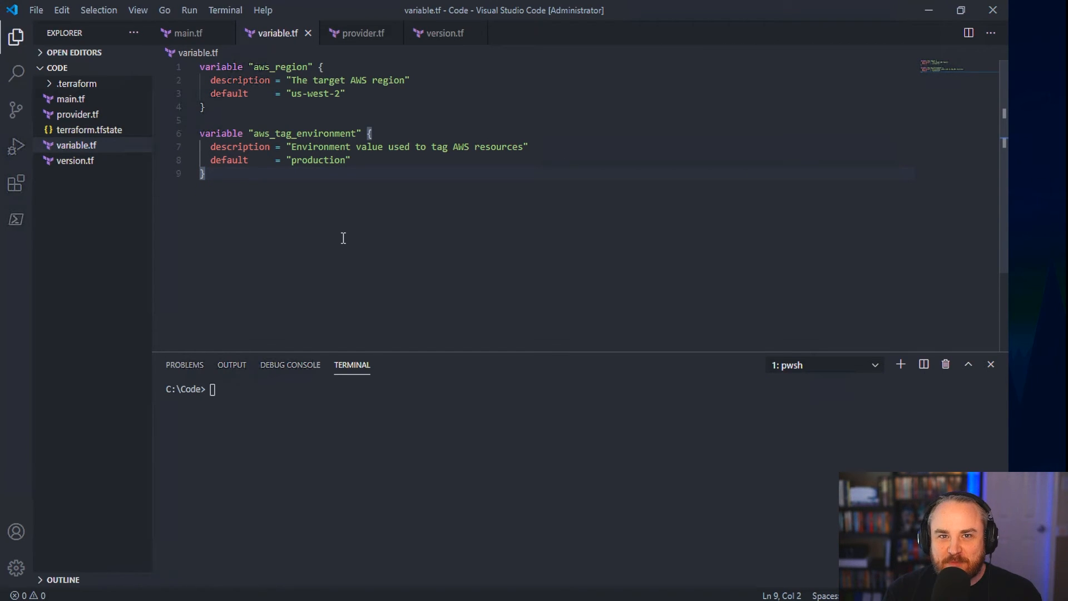
pyautogui.moveTo(74, 107)
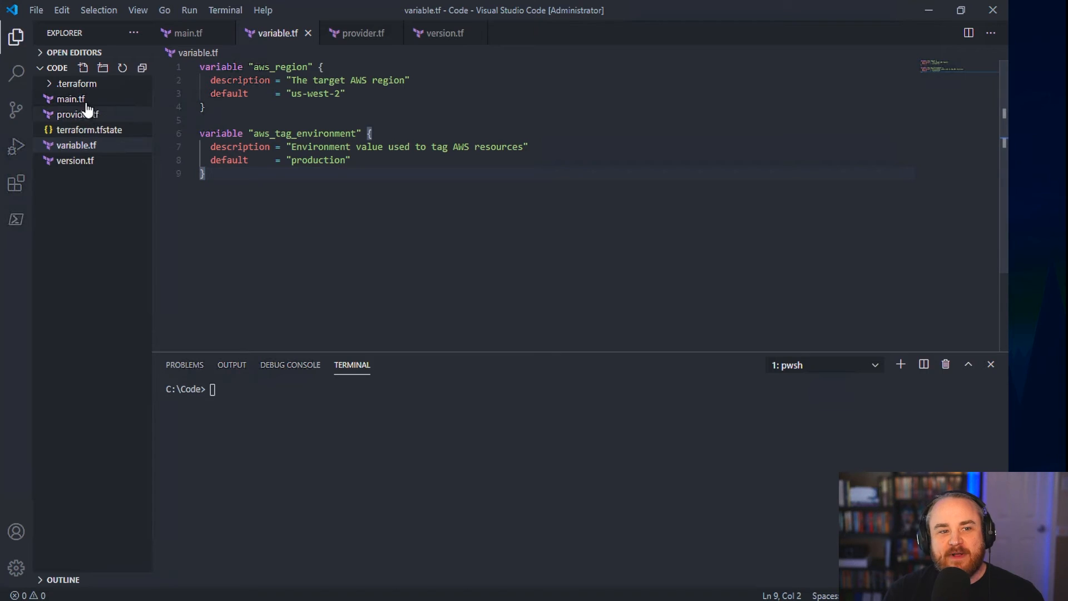
# Step: Look over main.tf, provider.tf and variable.tf, then begin a terraform command in the terminal
pyautogui.click(69, 99)
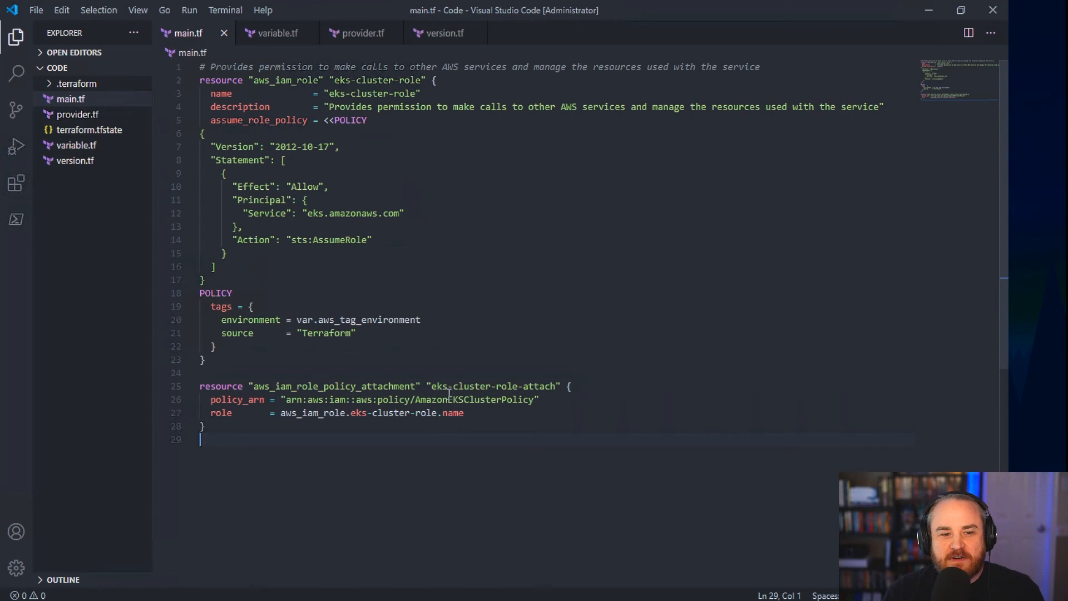
pyautogui.click(78, 113)
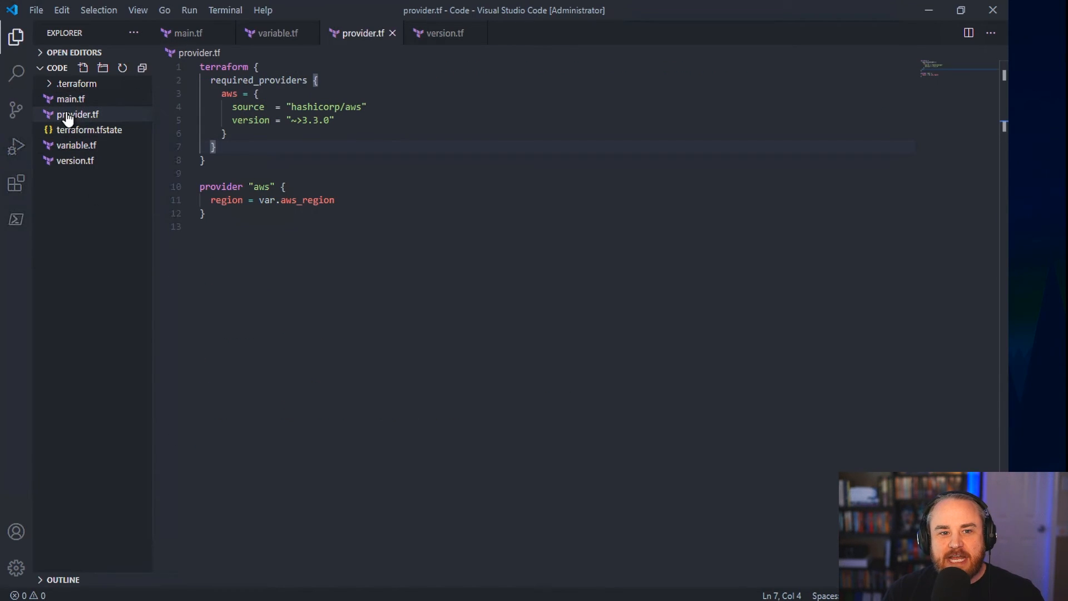
pyautogui.moveTo(79, 133)
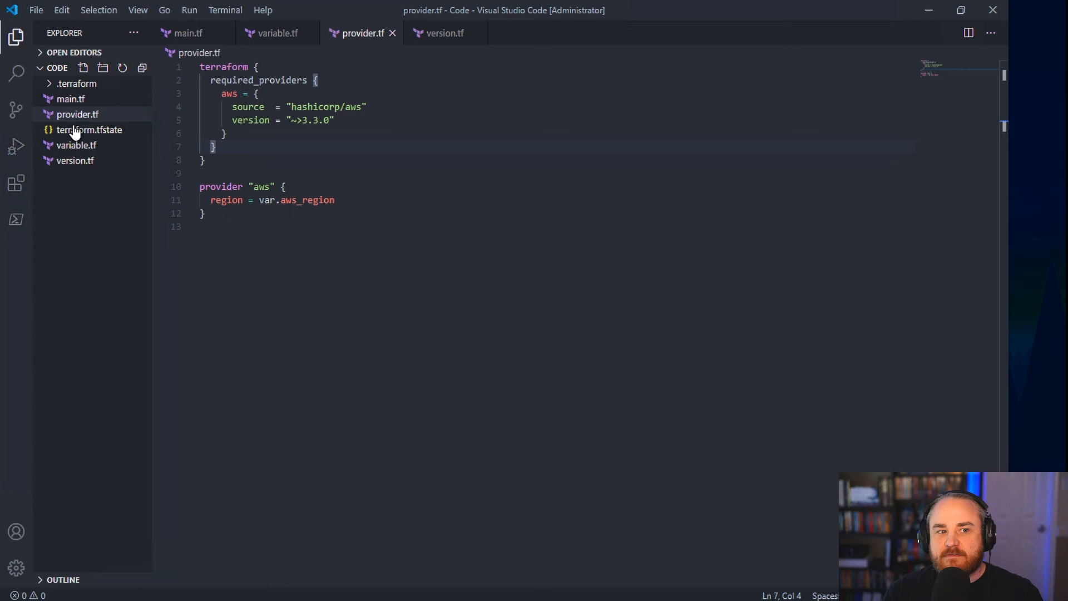
pyautogui.click(74, 144)
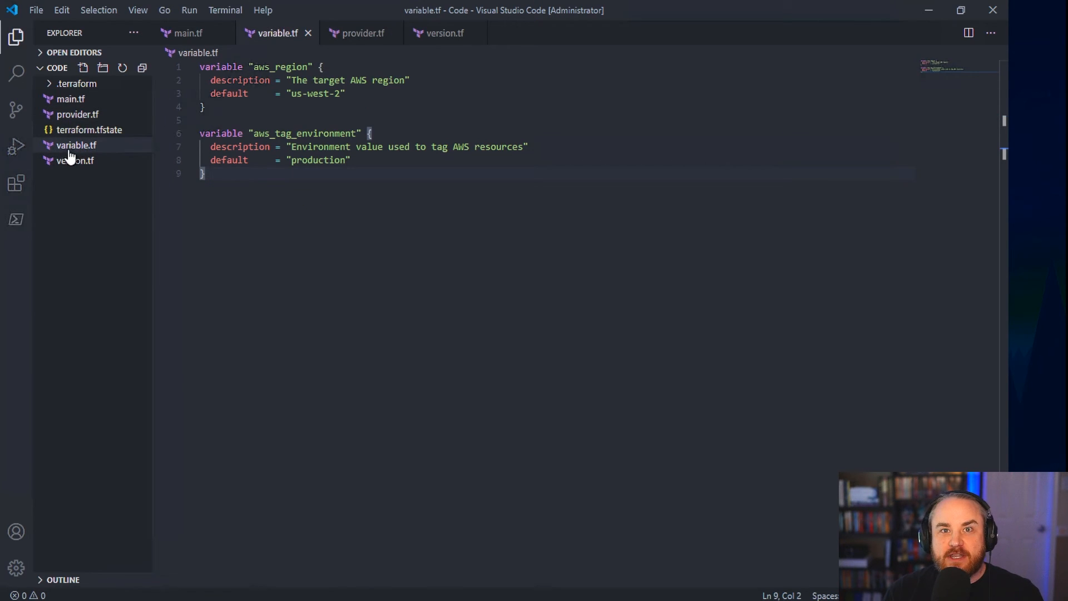
pyautogui.click(76, 161)
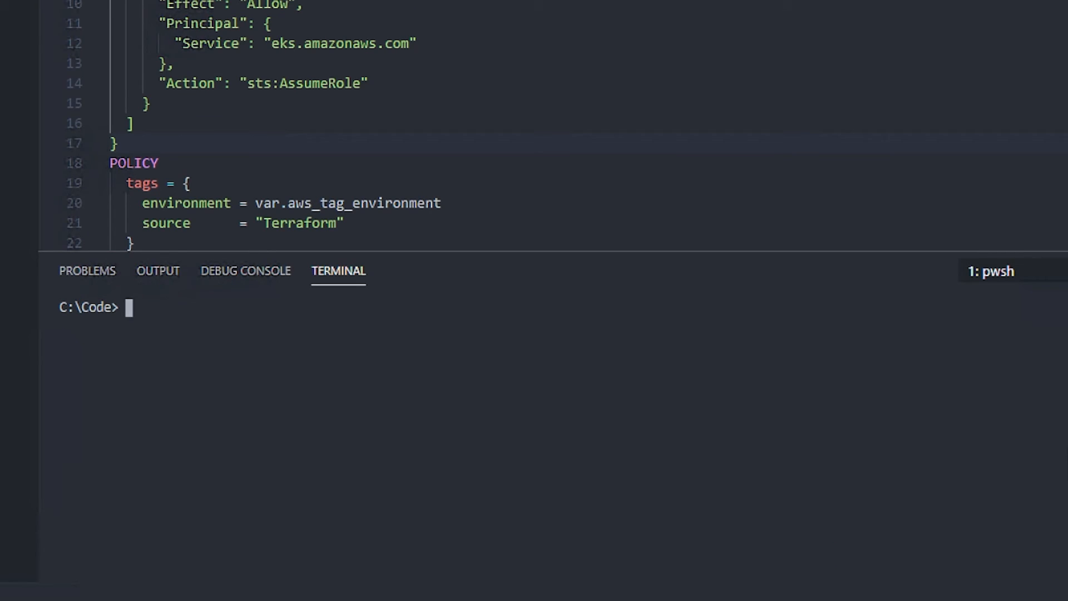
pyautogui.write('tf')
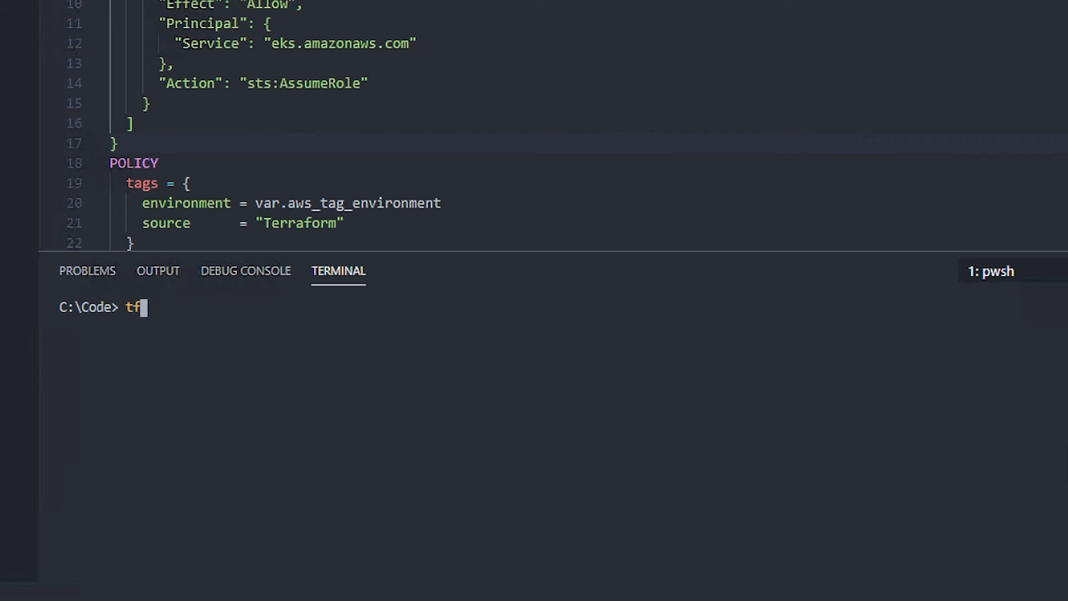